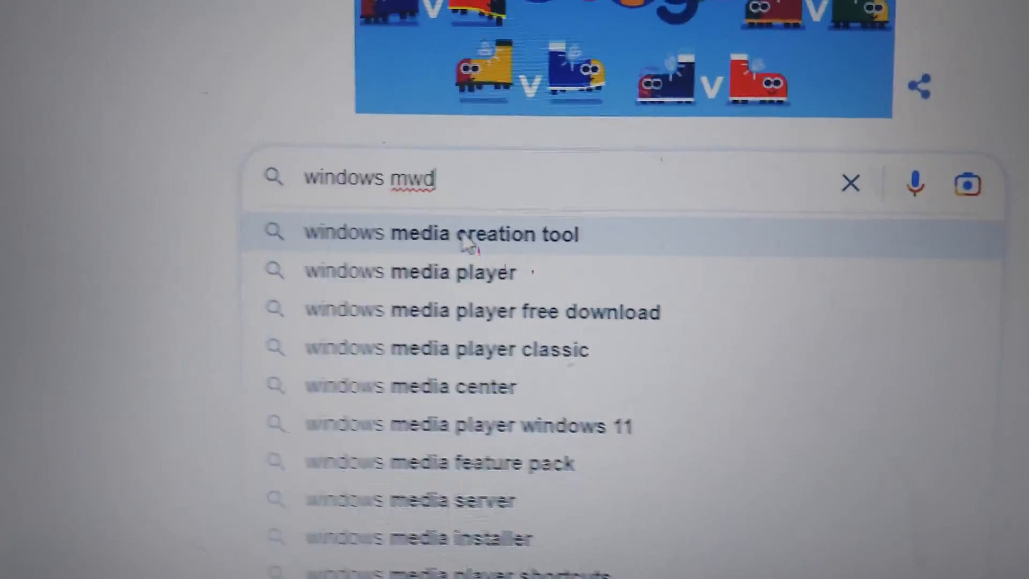
Run a Google search for 'windows media creation tool'
click(441, 233)
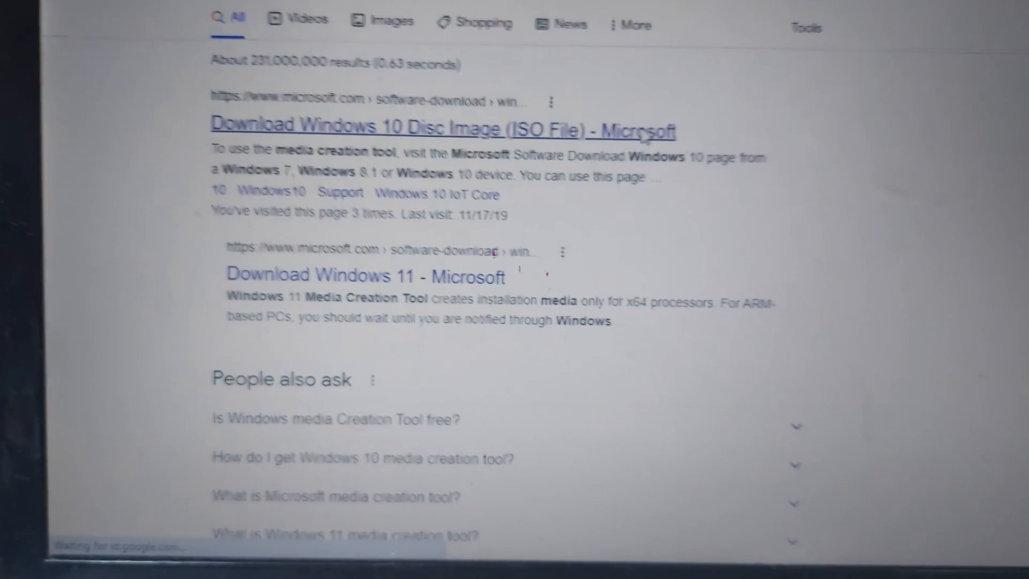
From Microsoft's Download Windows 10 page, download MediaCreationTool22H2 (1).exe
click(442, 124)
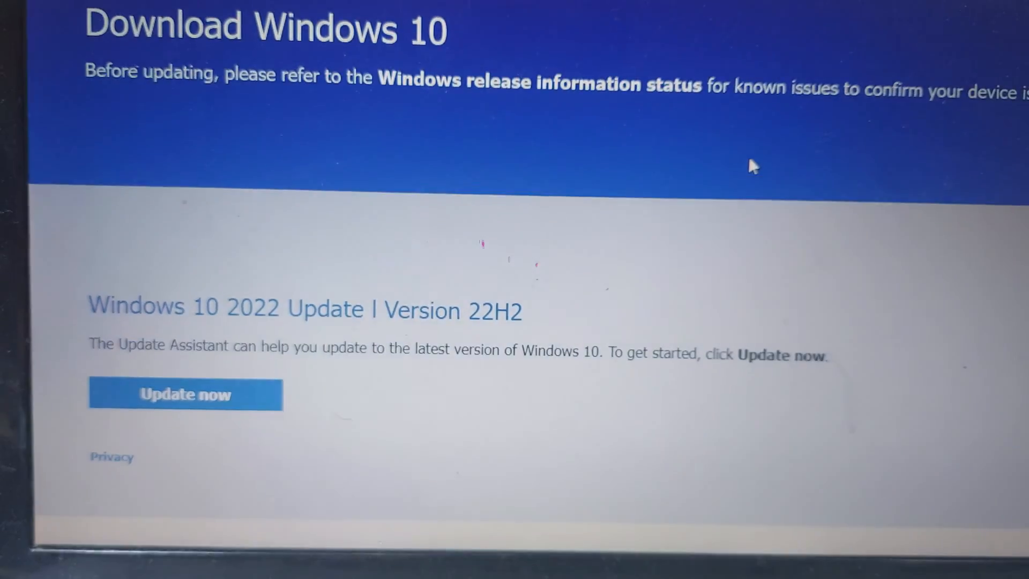
scroll(down, 3)
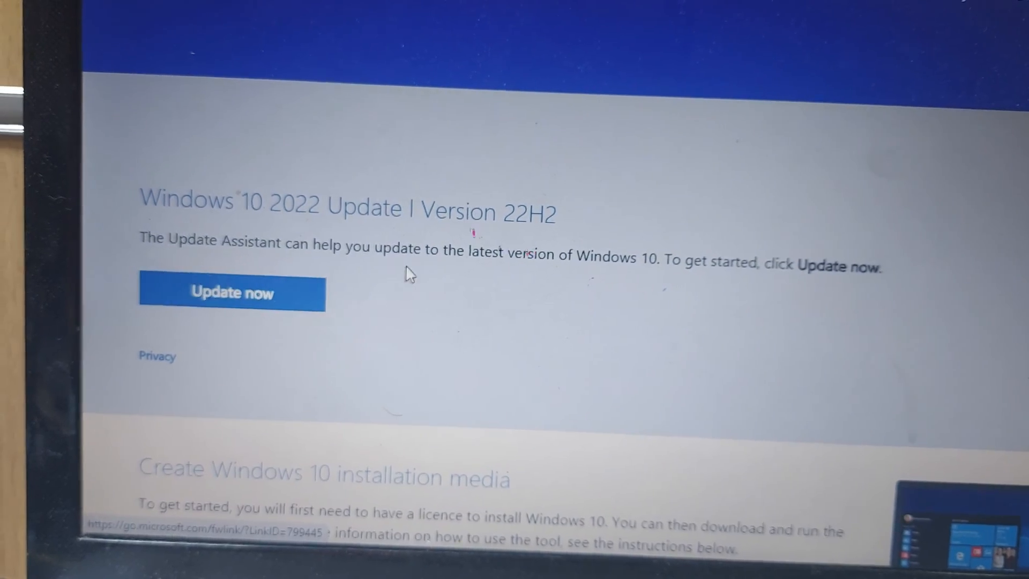
scroll(down, 3)
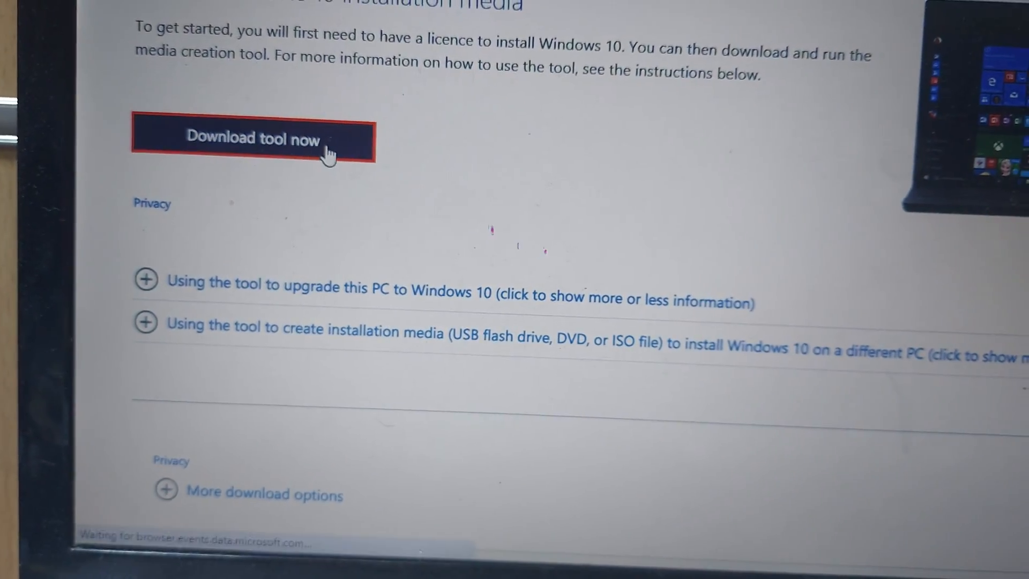
click(253, 139)
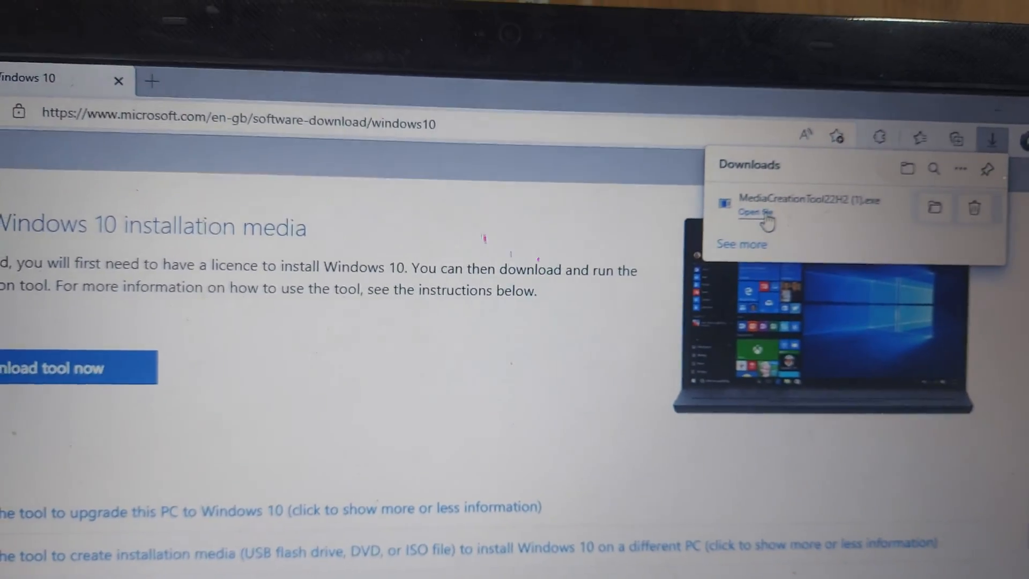
Run MediaCreationTool22H2 (1) from the Downloads folder
scroll(down, 3)
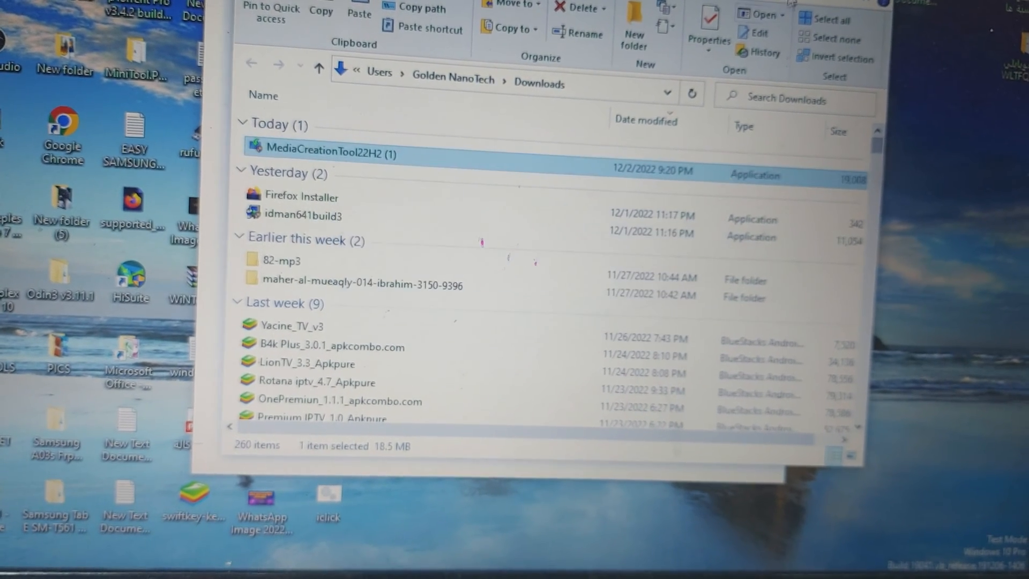
double_click(326, 153)
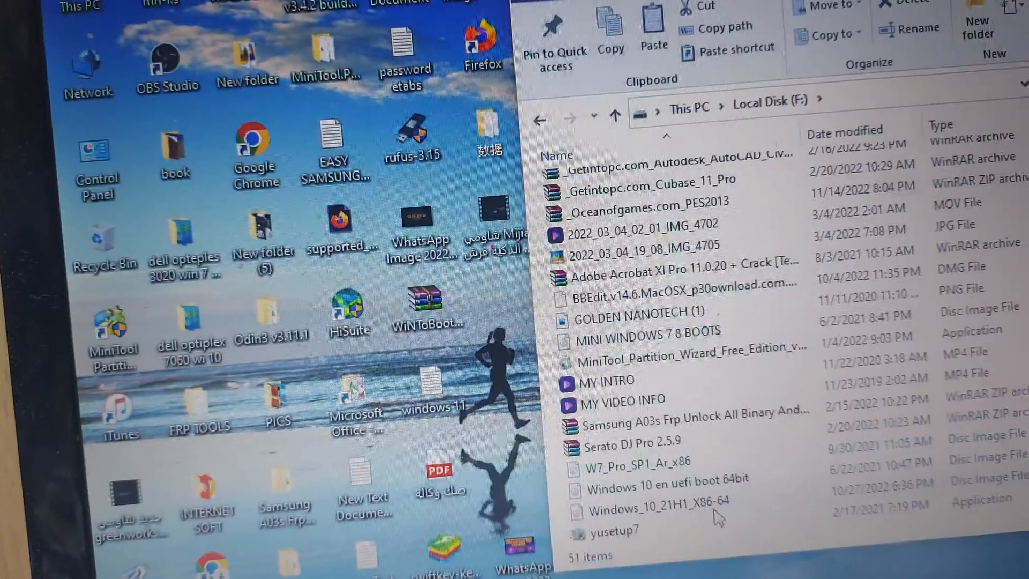
Accept the license terms and choose 'Create installation media for another PC', then continue
click(662, 479)
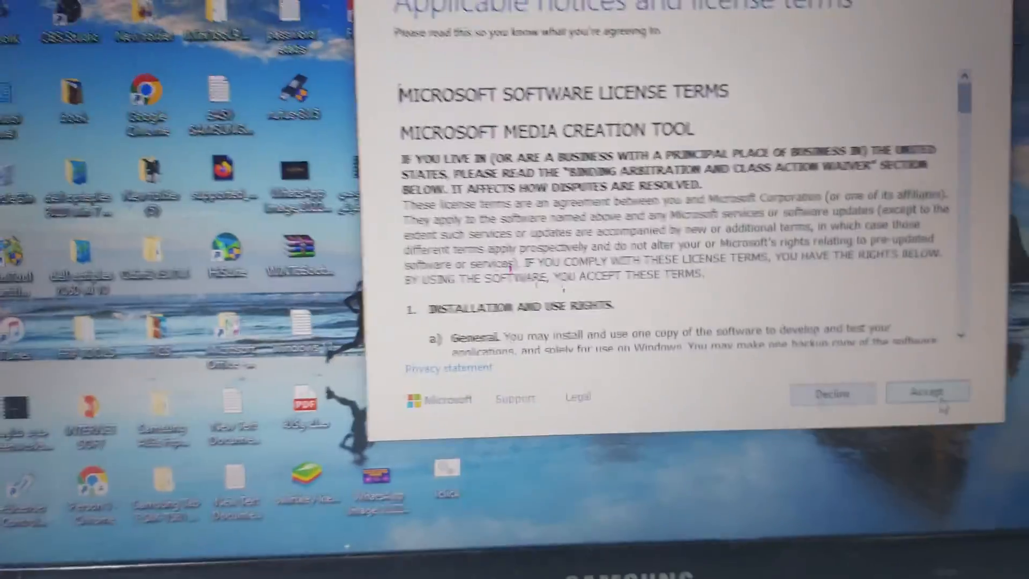
click(926, 392)
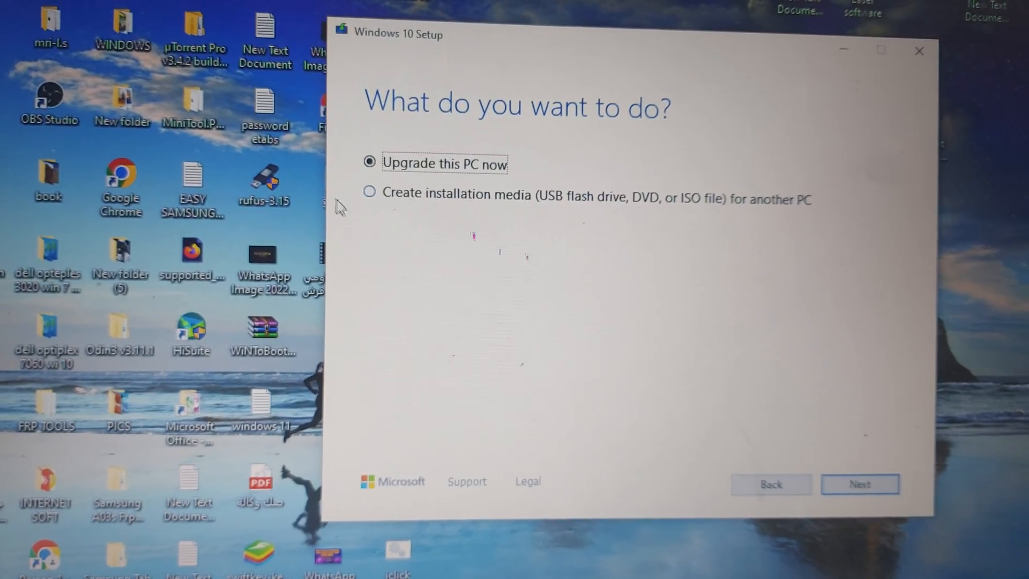
click(370, 190)
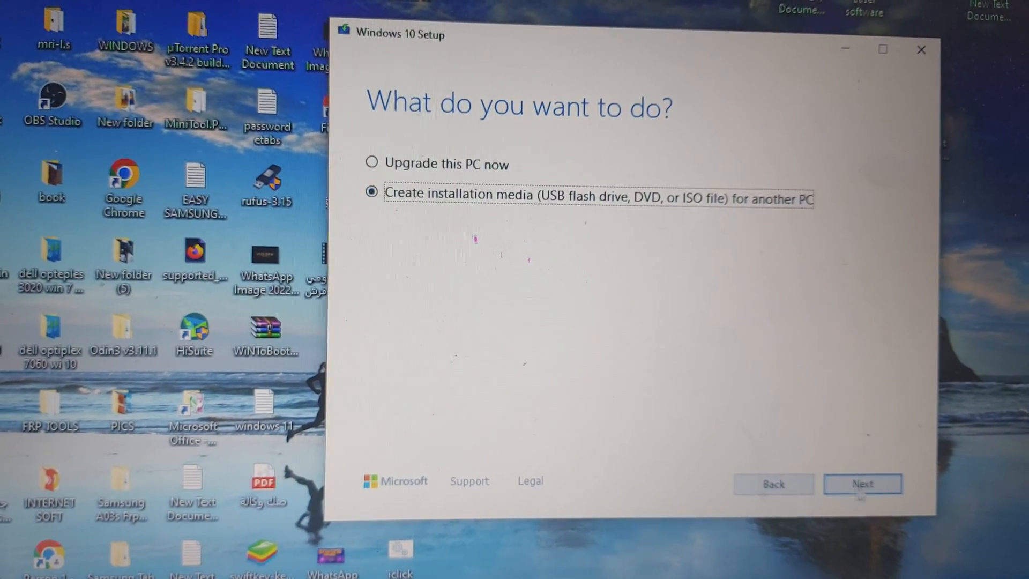
click(862, 483)
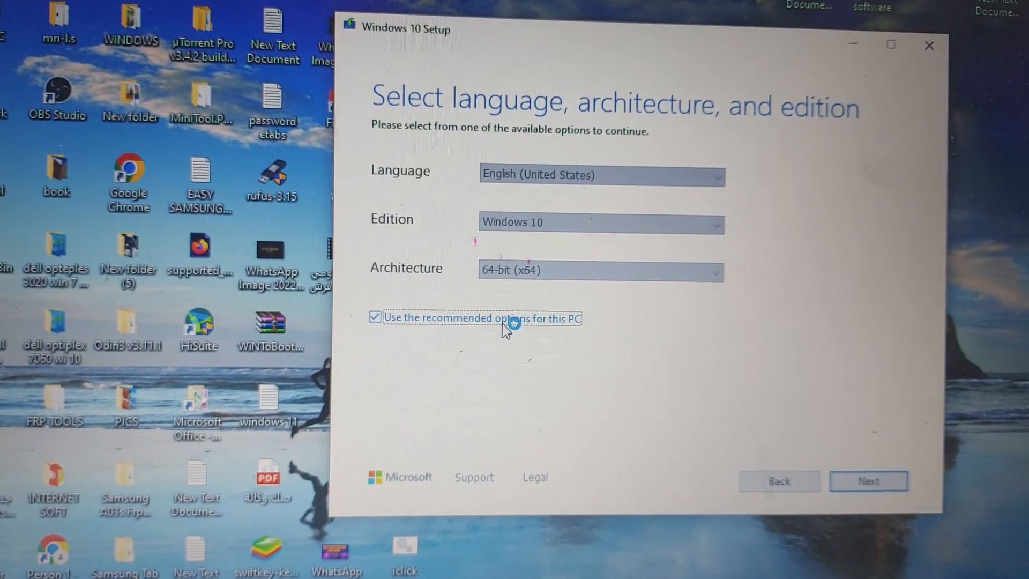
Drop the recommended options, keeping English (United States), Windows 10 and Both architectures, then continue
click(374, 317)
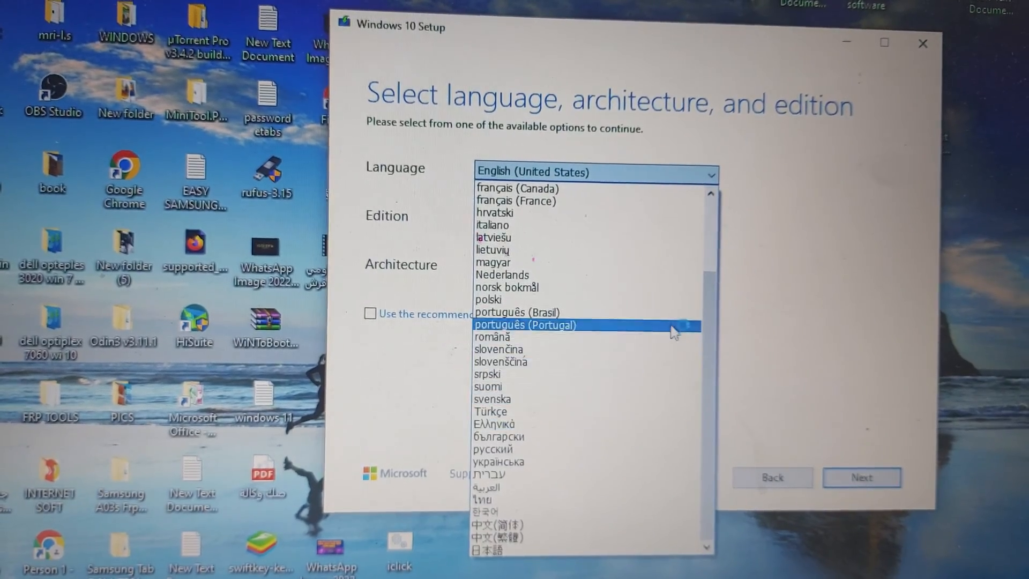
click(531, 171)
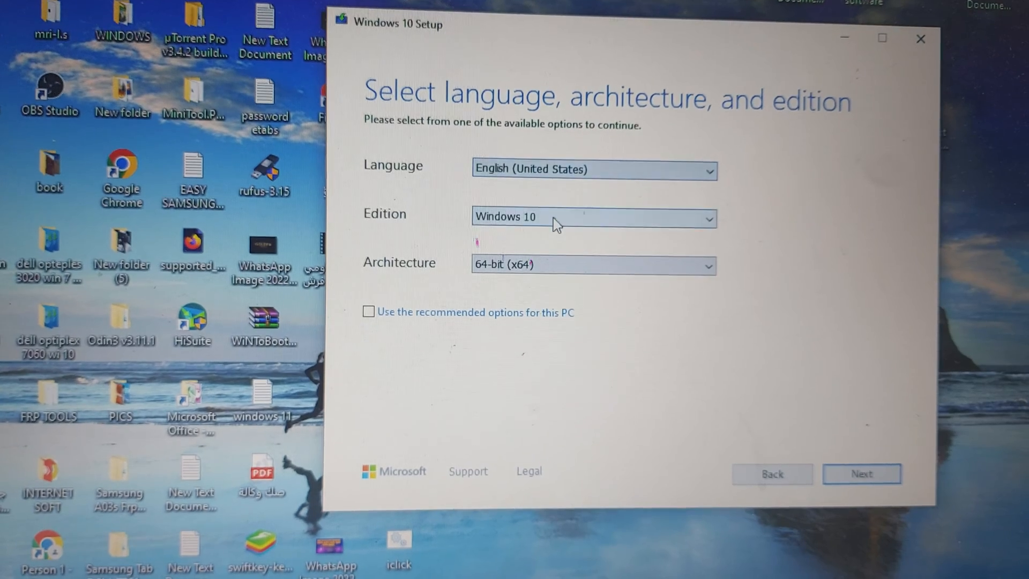
click(590, 217)
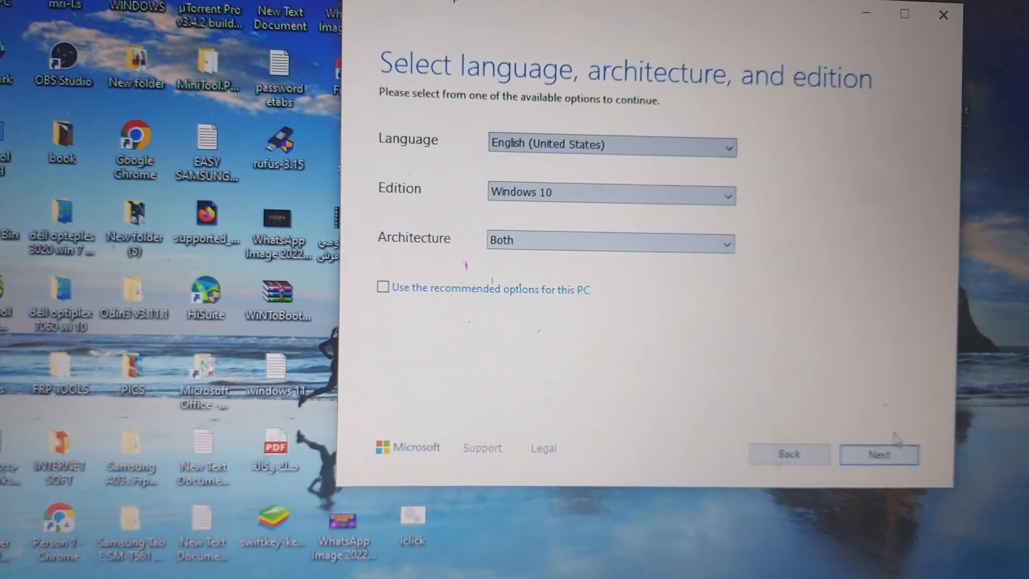
click(878, 454)
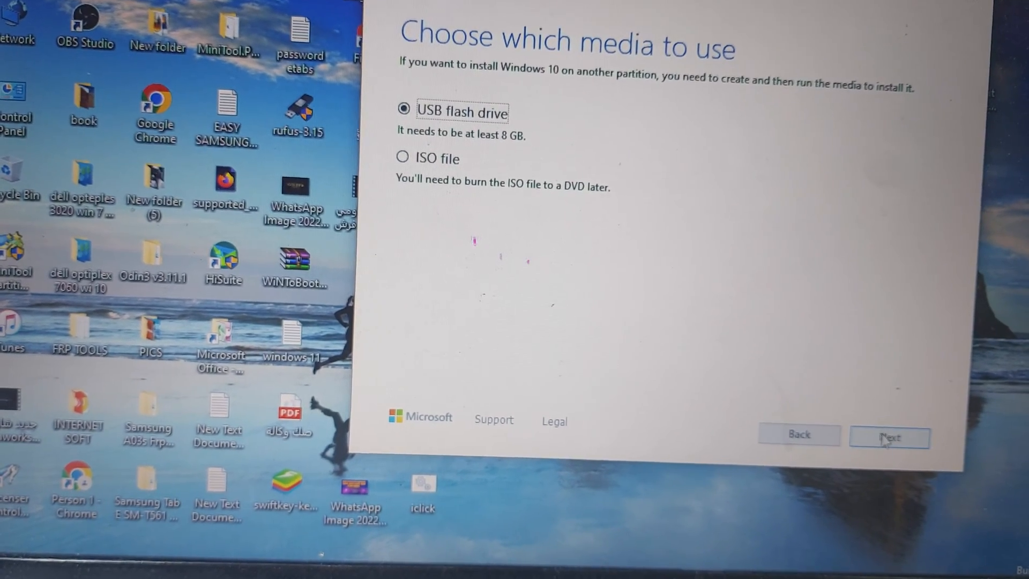
Keep USB flash drive as the media and target drive G: (ESD-USB) to begin preparation
click(887, 437)
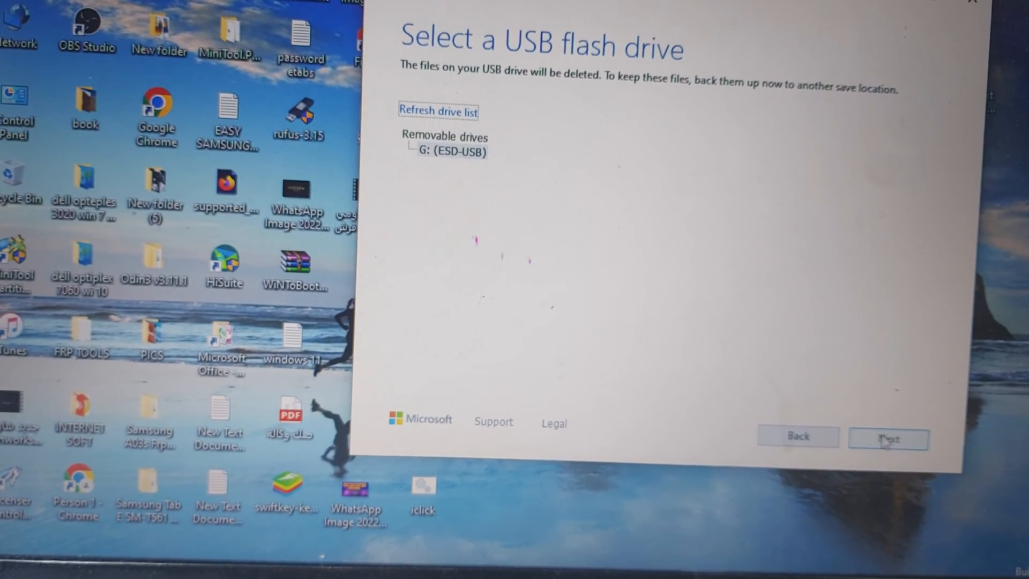
click(888, 438)
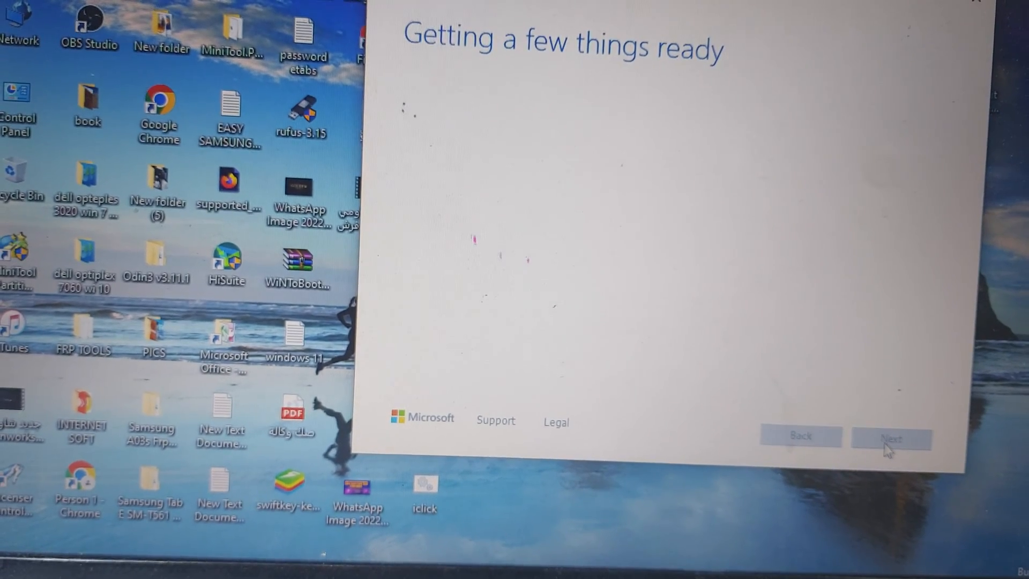